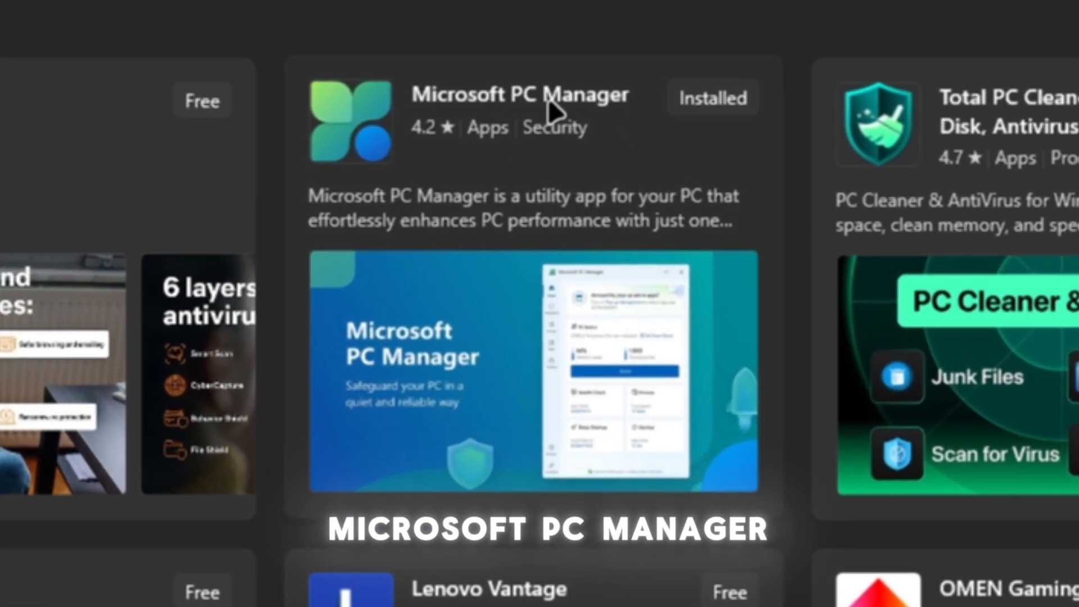
- Open the Microsoft PC Manager product page from the Store search results
{"action": "left_click", "coordinate": [523, 95]}
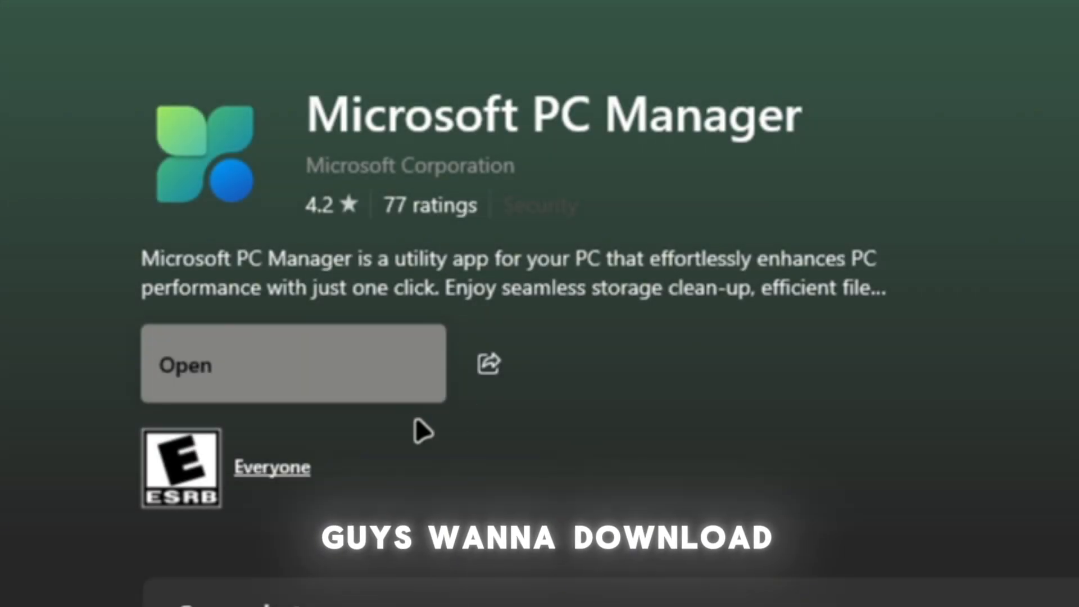
- Launch the installed Microsoft PC Manager app from its Store page
{"action": "left_click", "coordinate": [291, 364]}
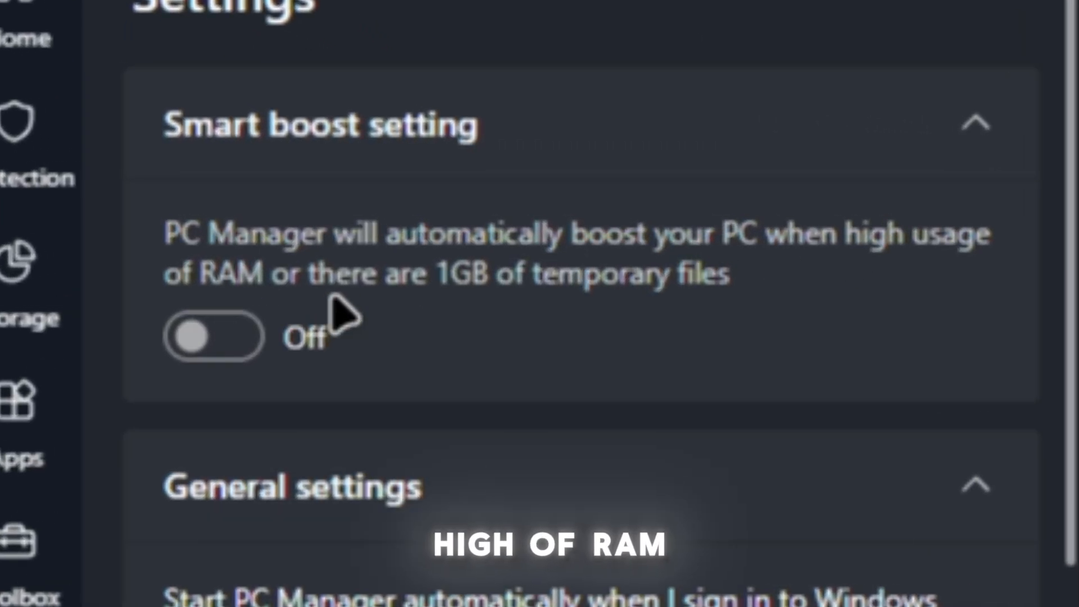
{"action": "mouse_move", "coordinate": [702, 303]}
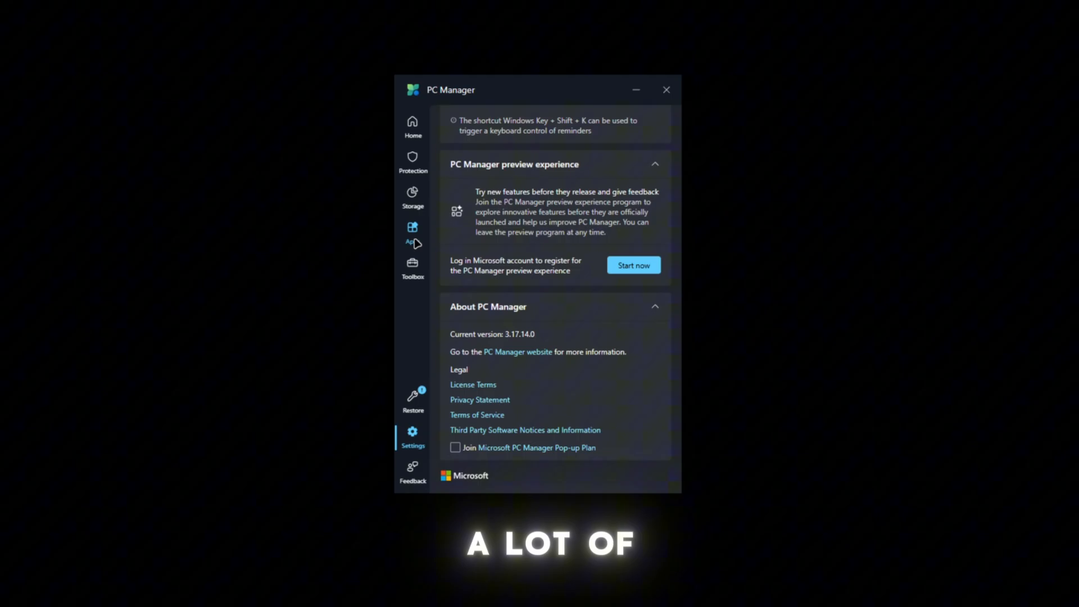
- Browse Toolbox, Apps and Process management, ending on the System protection page
{"action": "left_click", "coordinate": [412, 267]}
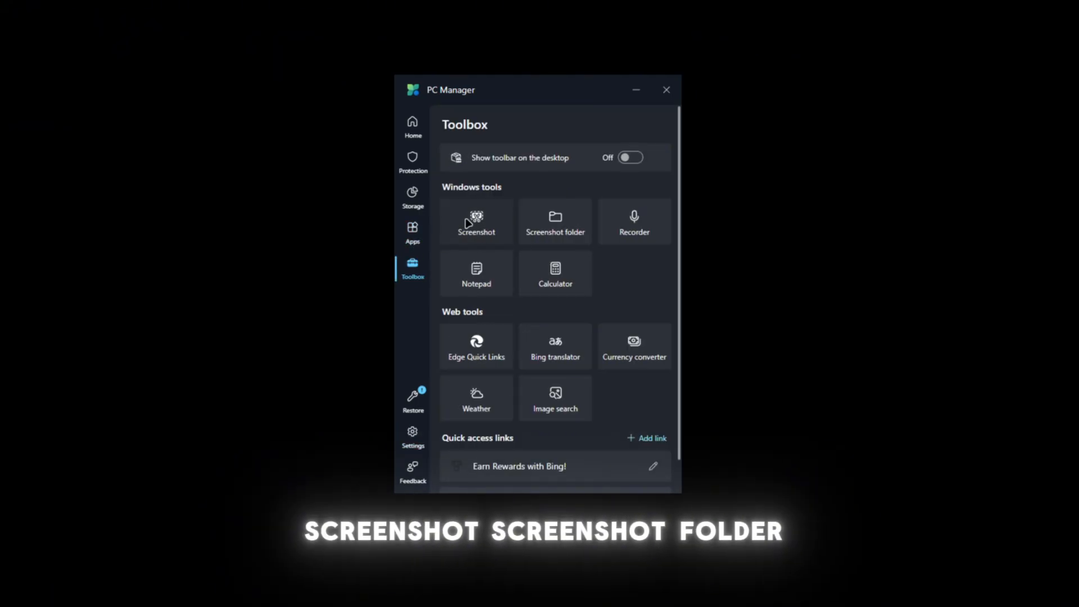
{"action": "mouse_move", "coordinate": [475, 272]}
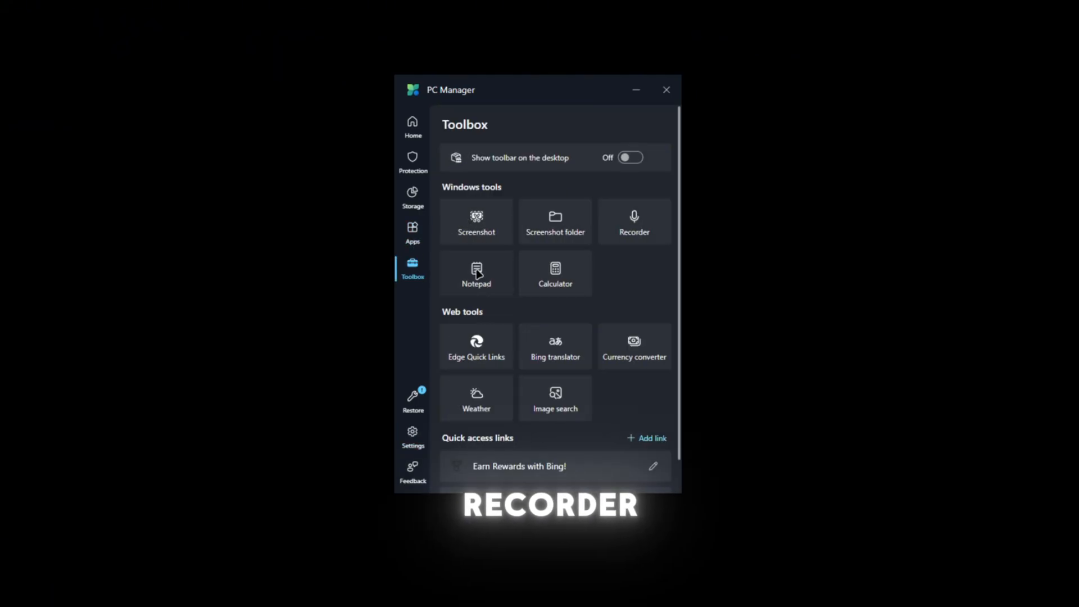
{"action": "scroll", "scroll_direction": "down", "scroll_amount": 3}
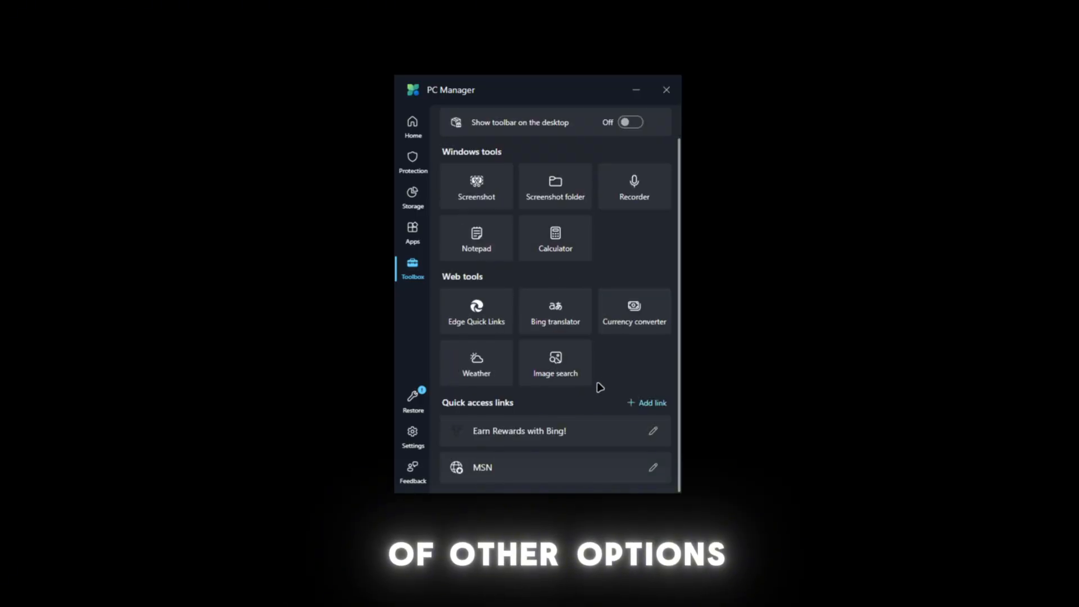
{"action": "left_click", "coordinate": [412, 233]}
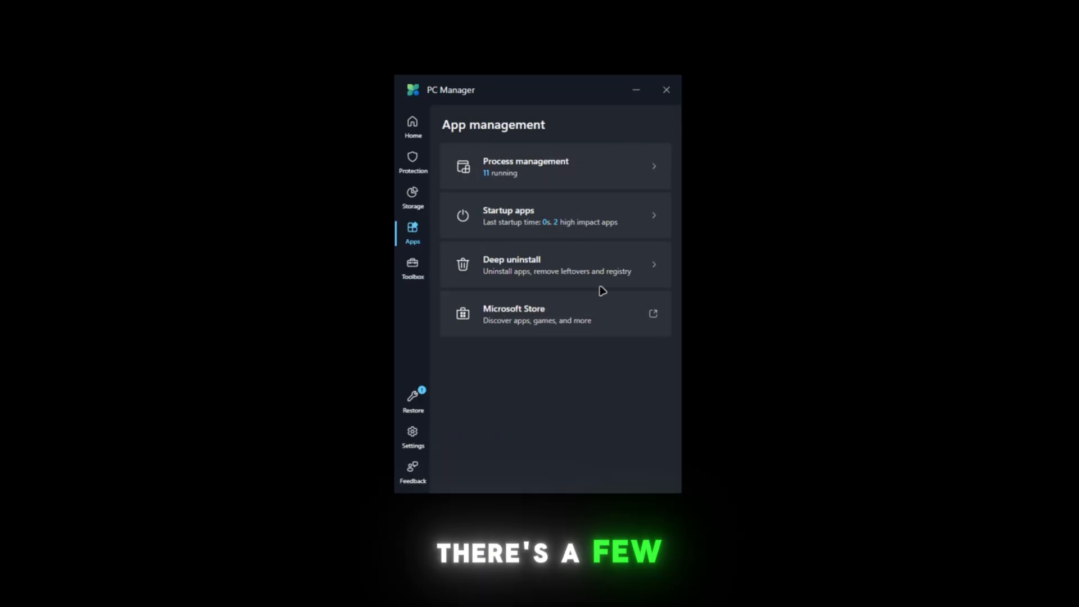
{"action": "left_click", "coordinate": [554, 166]}
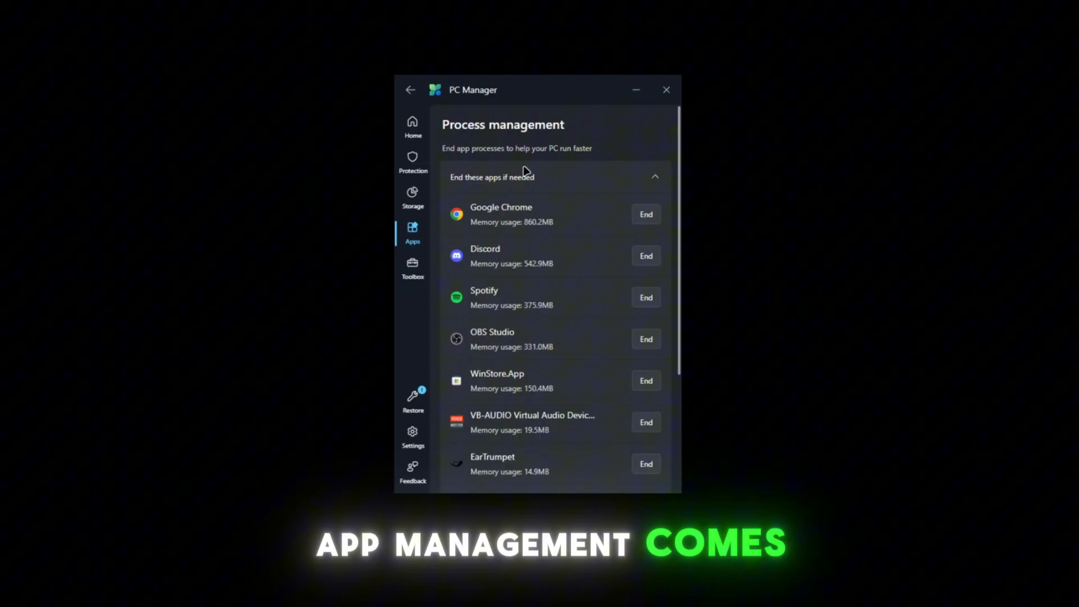
{"action": "mouse_move", "coordinate": [463, 197]}
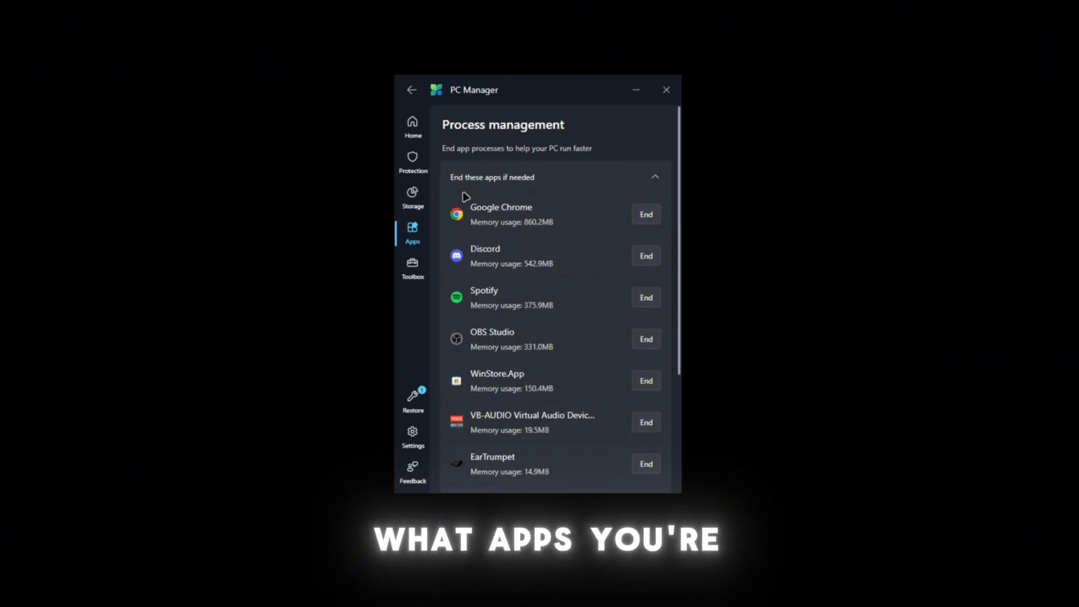
{"action": "left_click", "coordinate": [413, 162]}
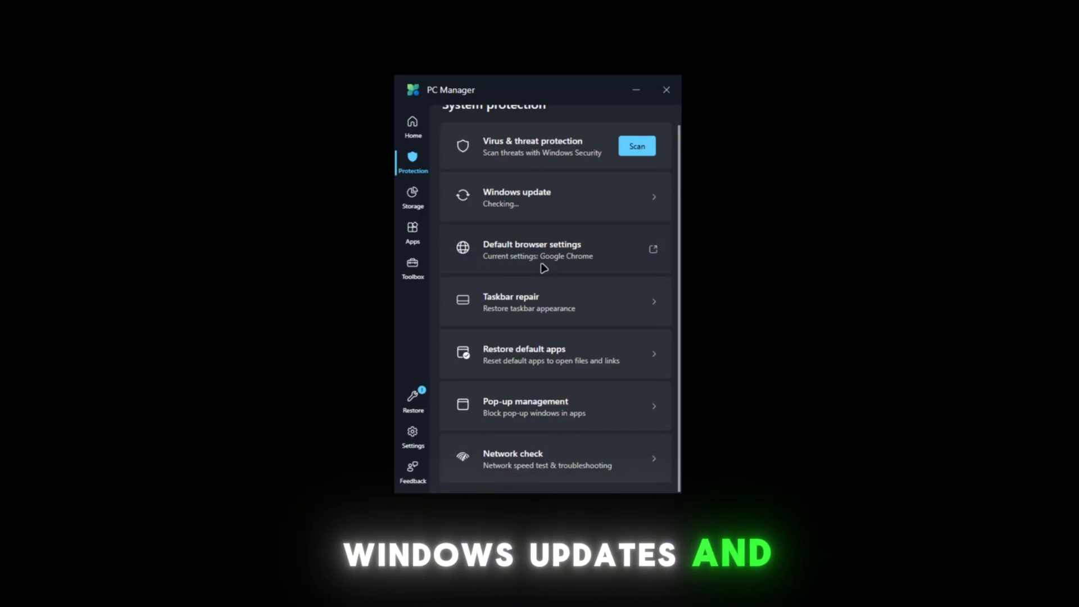
- Run PC boost from Home until it reports 'Performance boosted' with 32% memory and 0KB temp files
{"action": "left_click", "coordinate": [413, 127]}
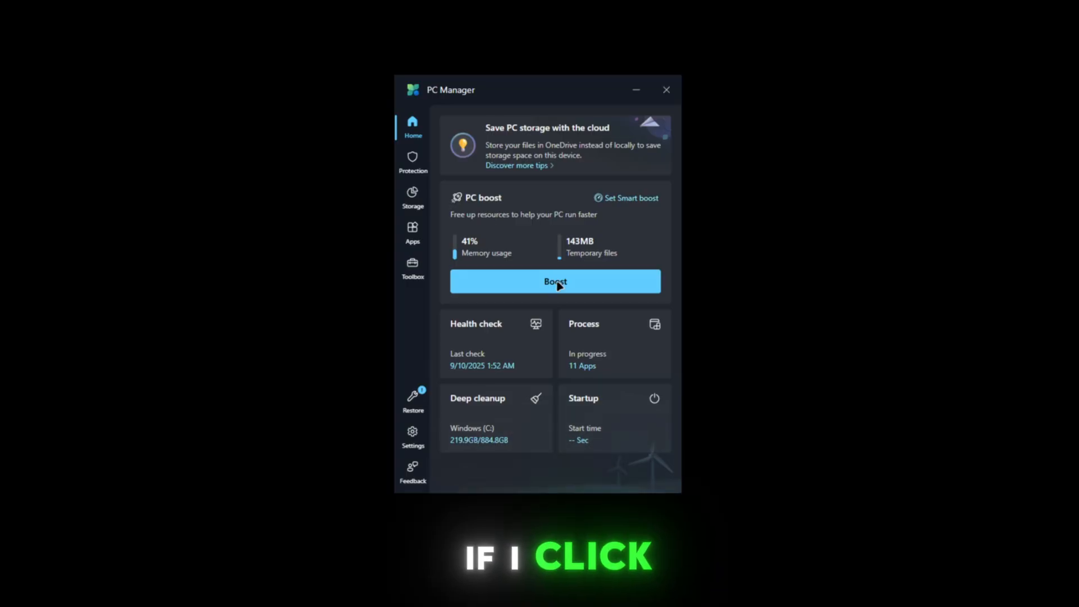
{"action": "left_click", "coordinate": [555, 282]}
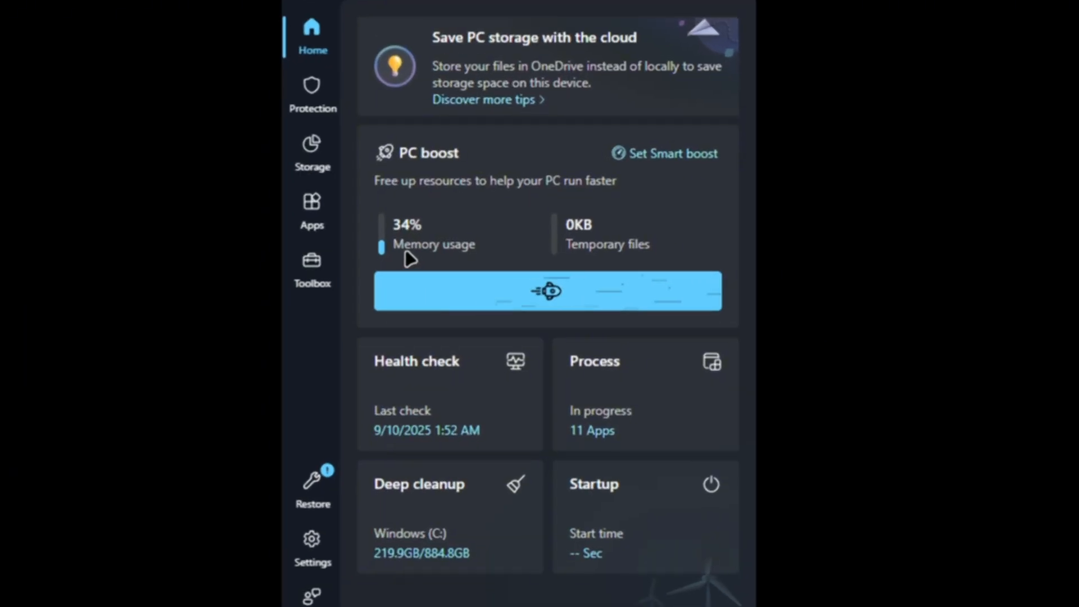
{"action": "left_click", "coordinate": [547, 291]}
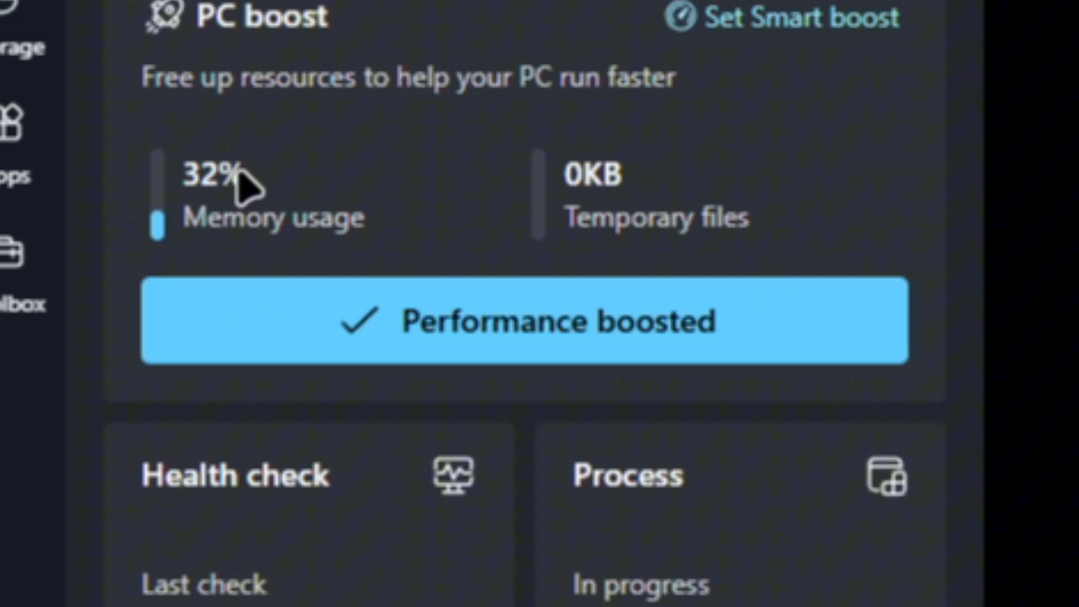